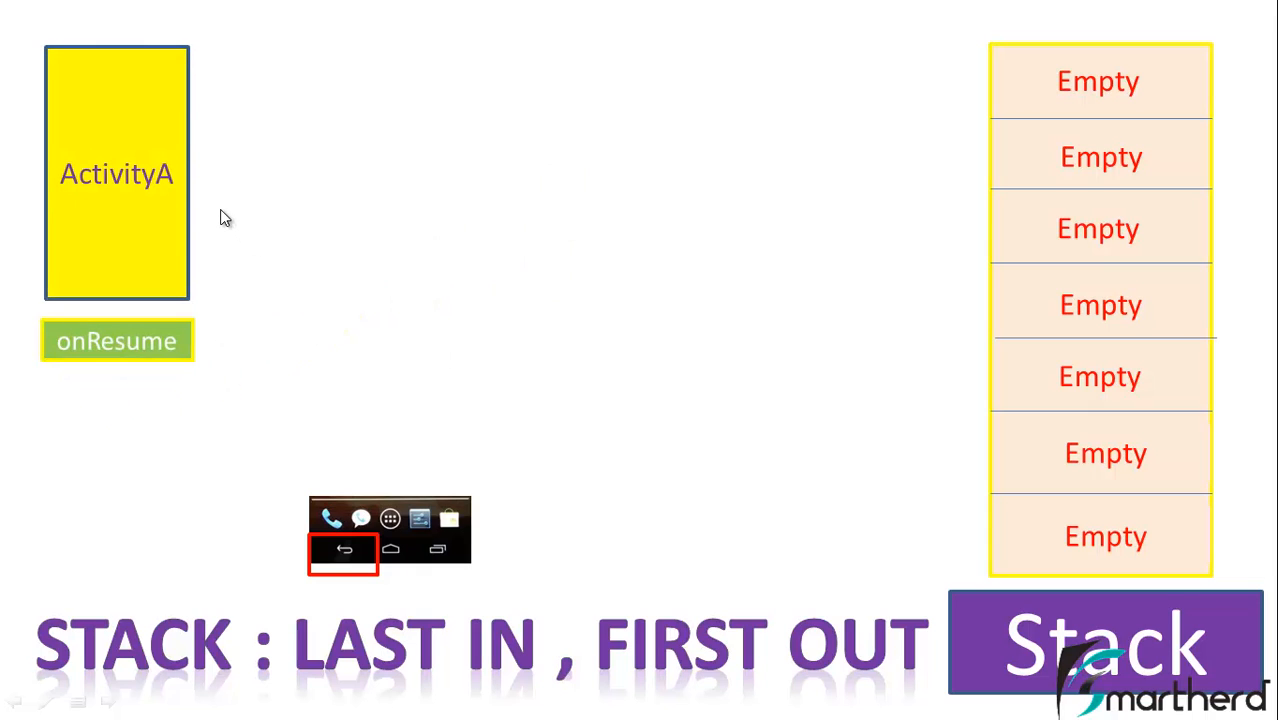
mouse_move(112, 192)
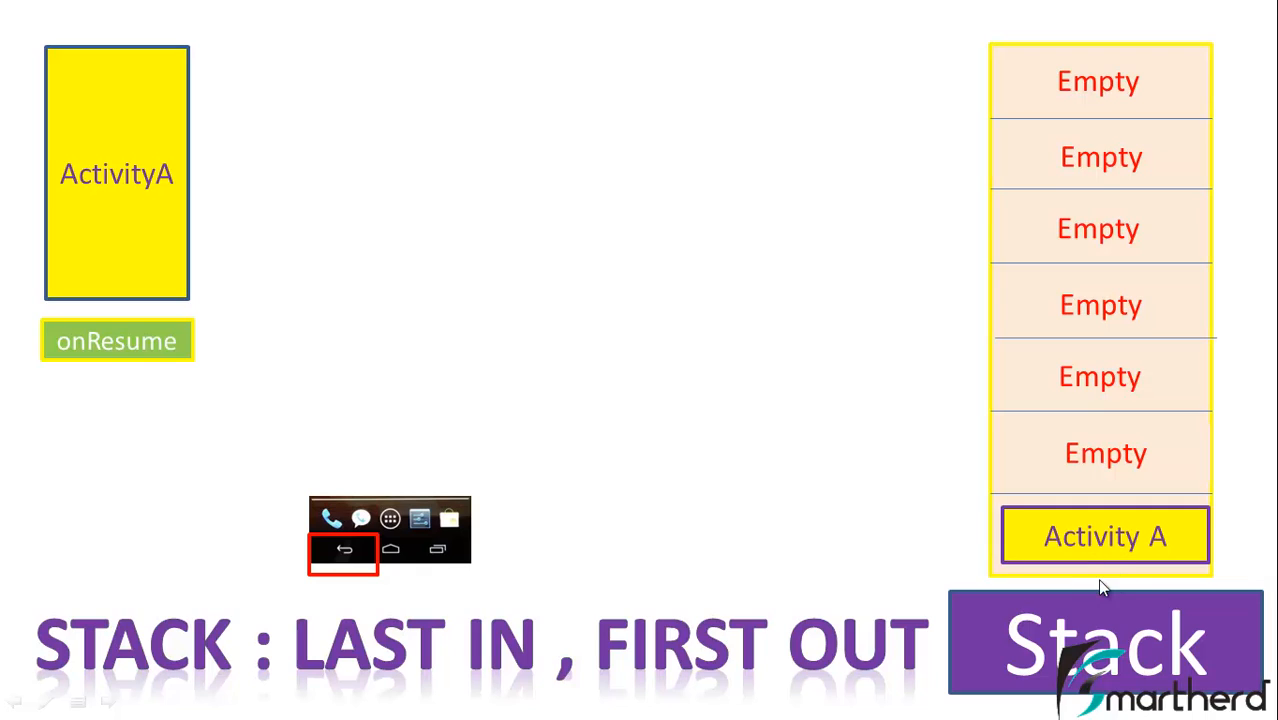
mouse_move(562, 348)
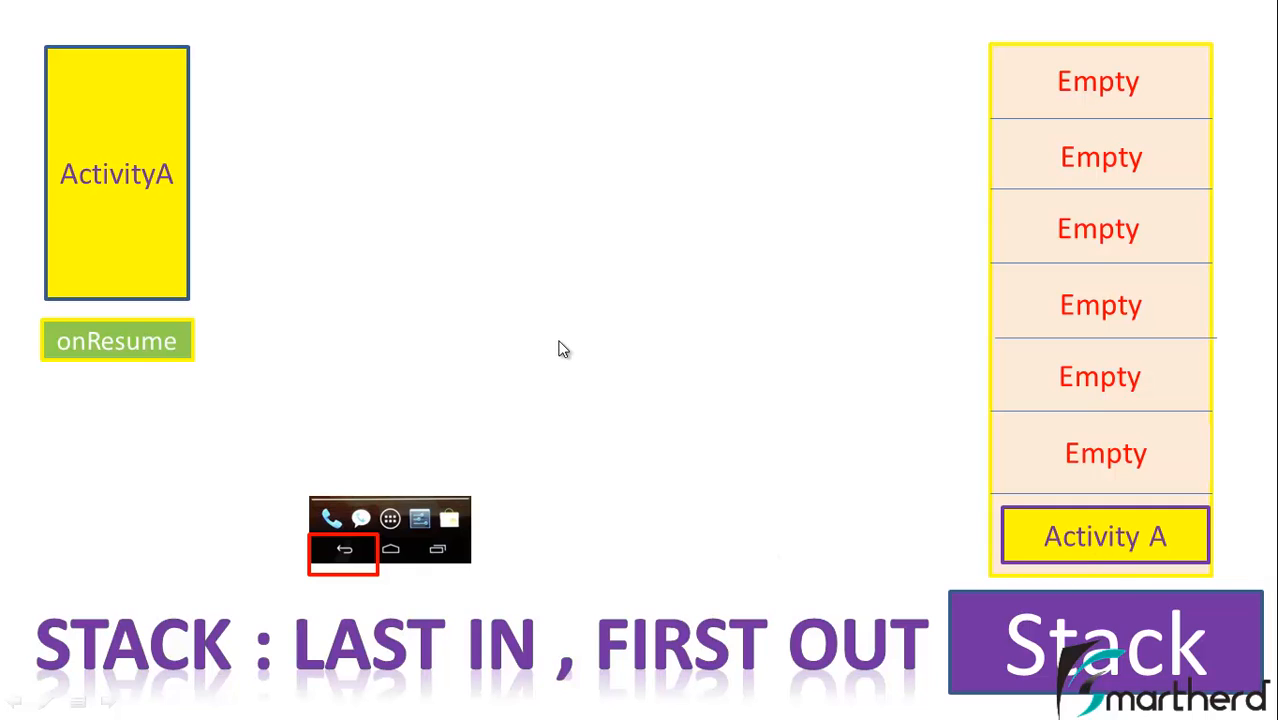